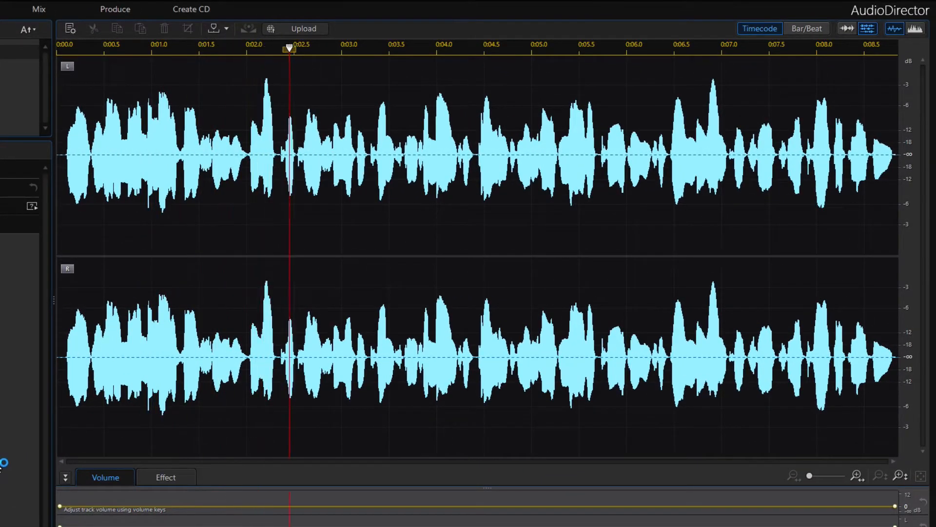
Step: Add volume keyframes that raise, flatten and dip the level, then preview the speech briefly
left_click(483, 44)
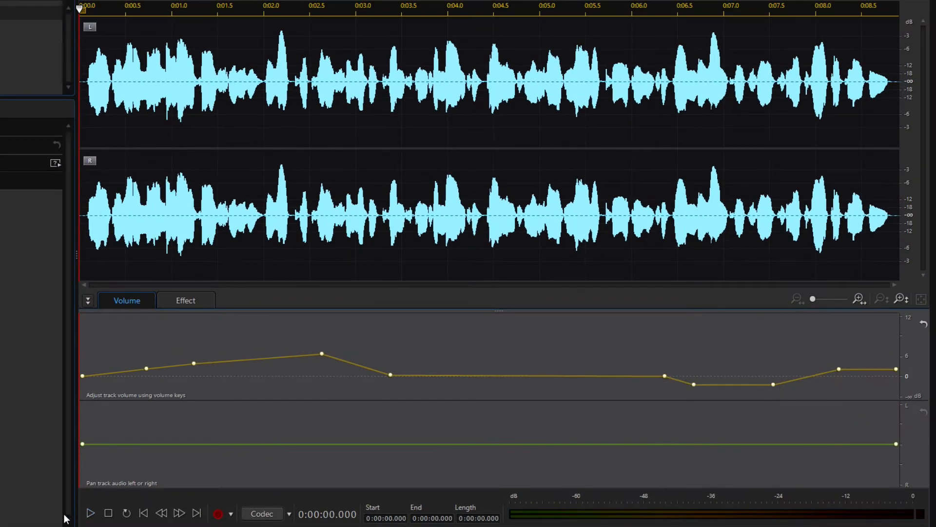
left_click(90, 512)
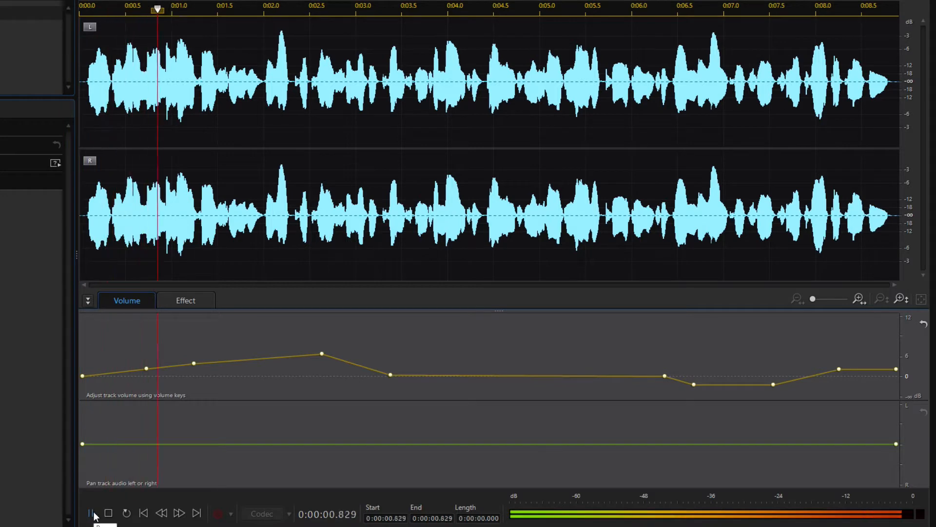
left_click(91, 512)
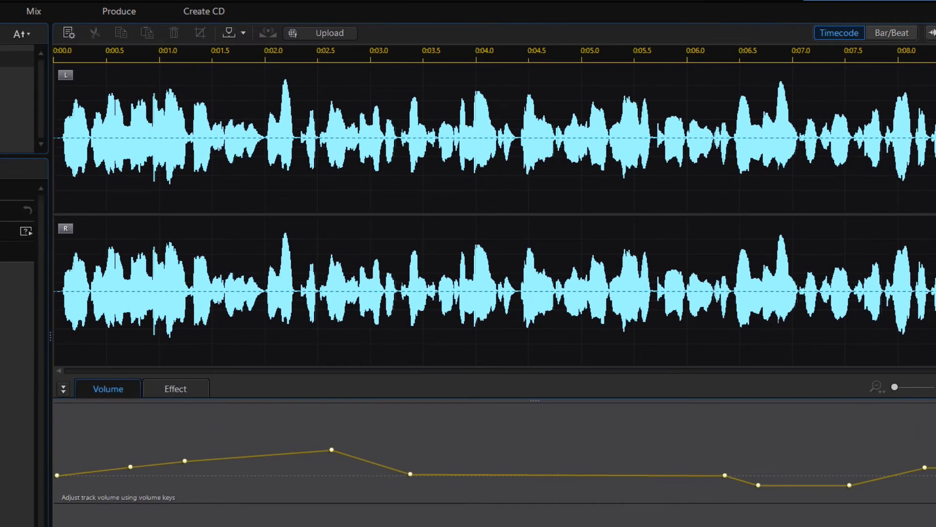
Step: Produce the audio as varying-volume.m4a at 128 Kbps, 44.1 kHz stereo
left_click(118, 11)
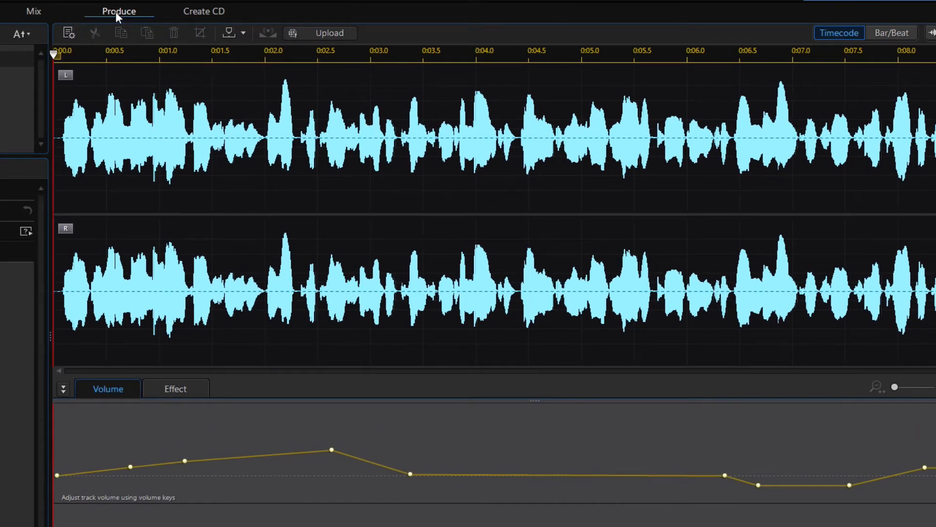
left_click(118, 11)
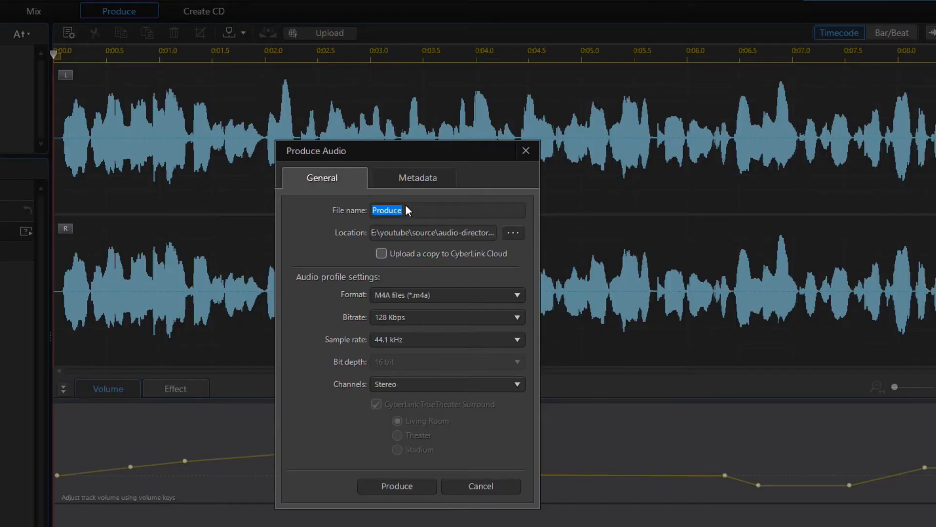
type("varying-")
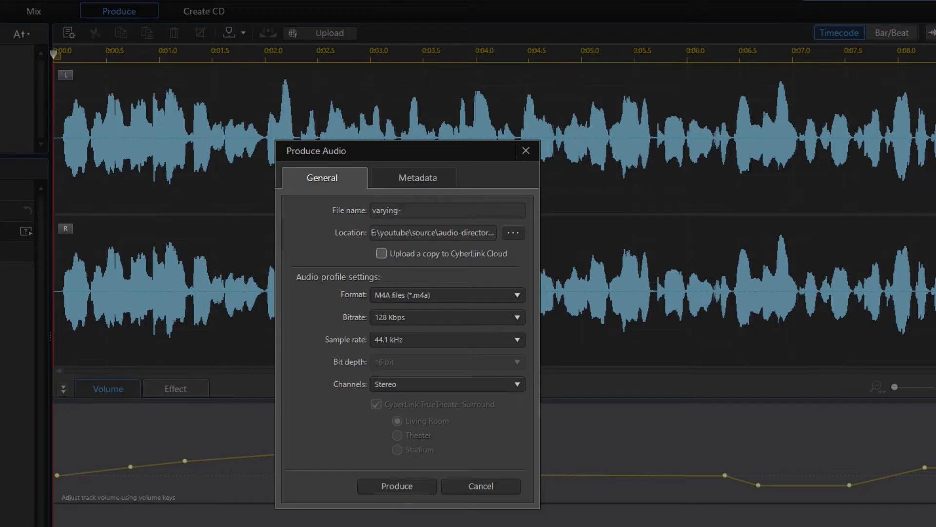
left_click(480, 486)
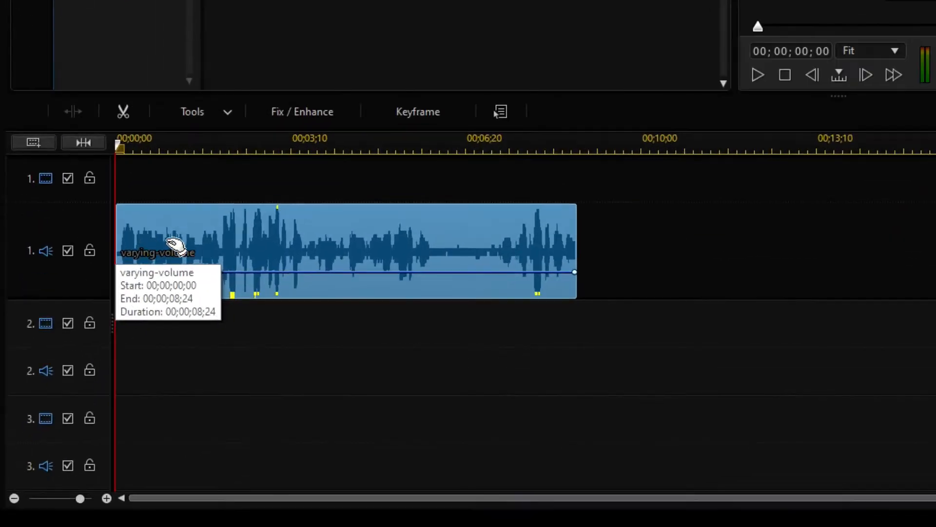
mouse_move(502, 242)
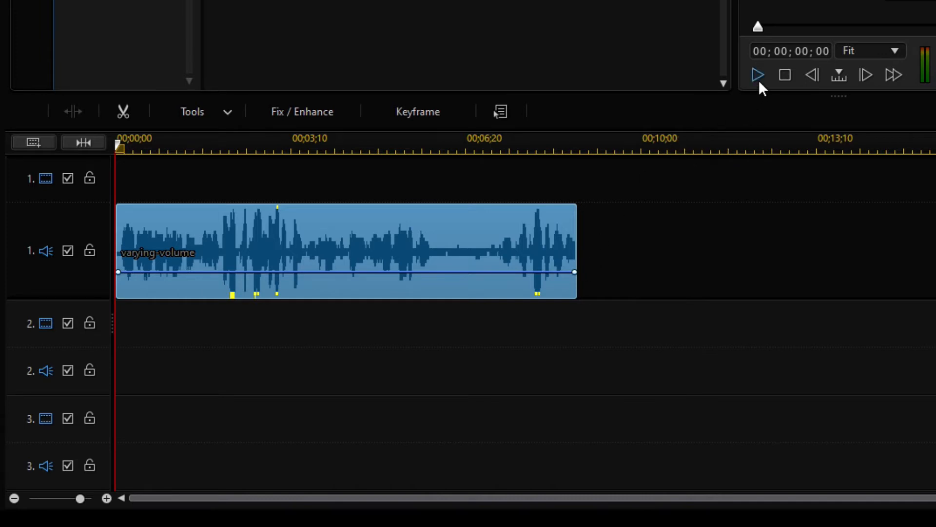
left_click(758, 75)
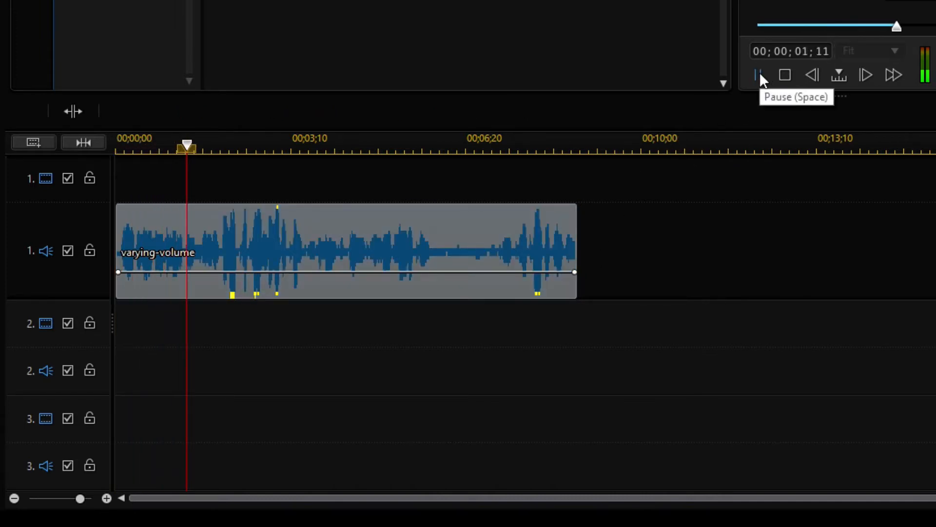
left_click(758, 75)
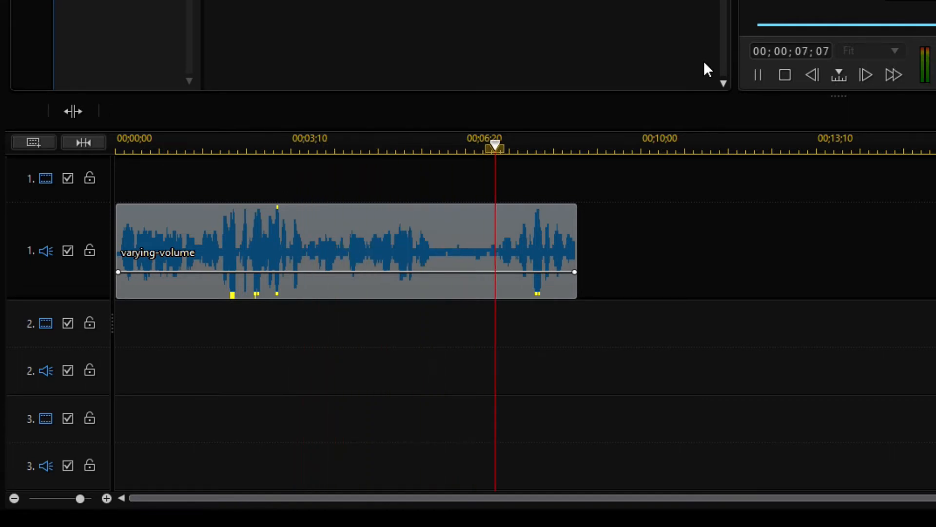
left_click(784, 75)
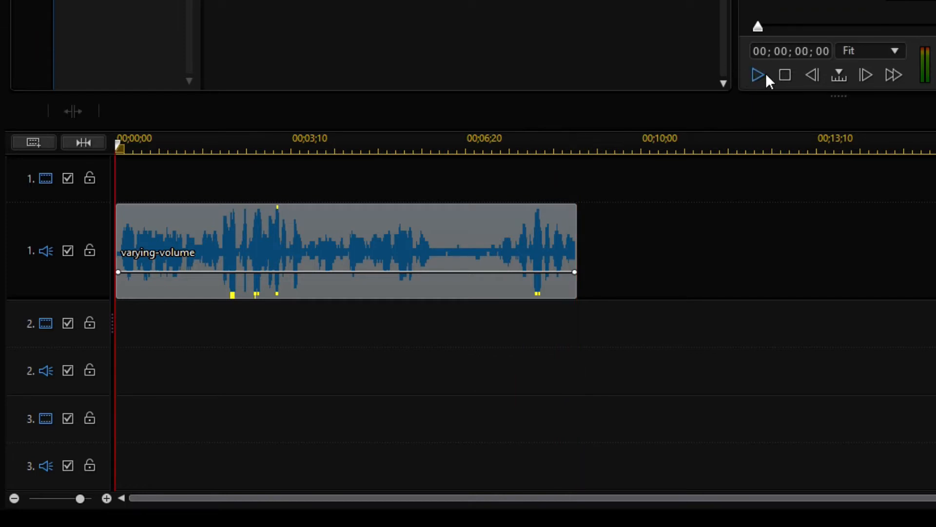
right_click(345, 250)
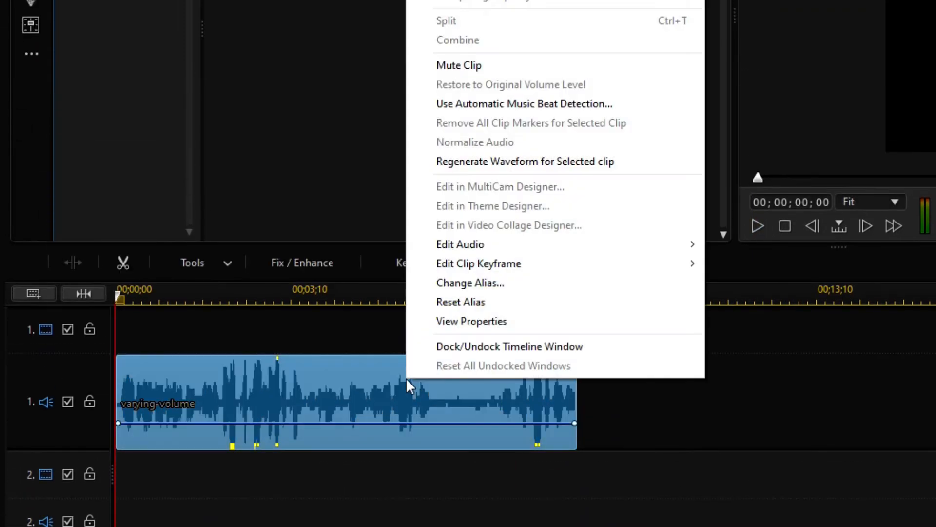
mouse_move(571, 143)
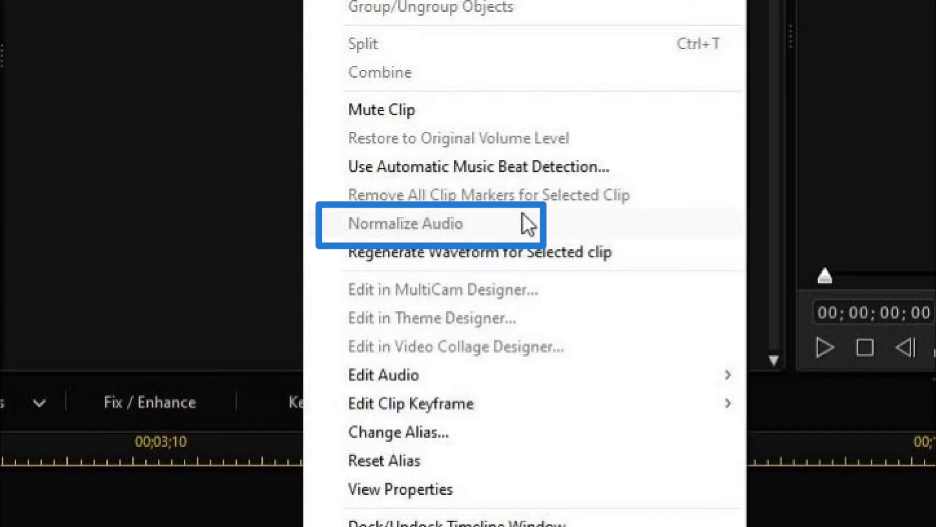
left_click(405, 223)
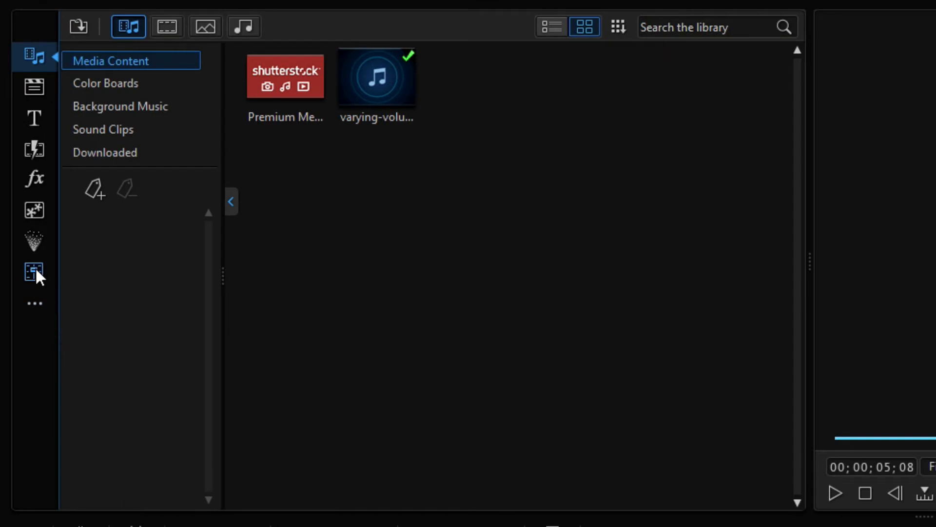
Step: Normalize the Audio 1 track level to 0.0 dB in the mixing room and play the clips
left_click(34, 273)
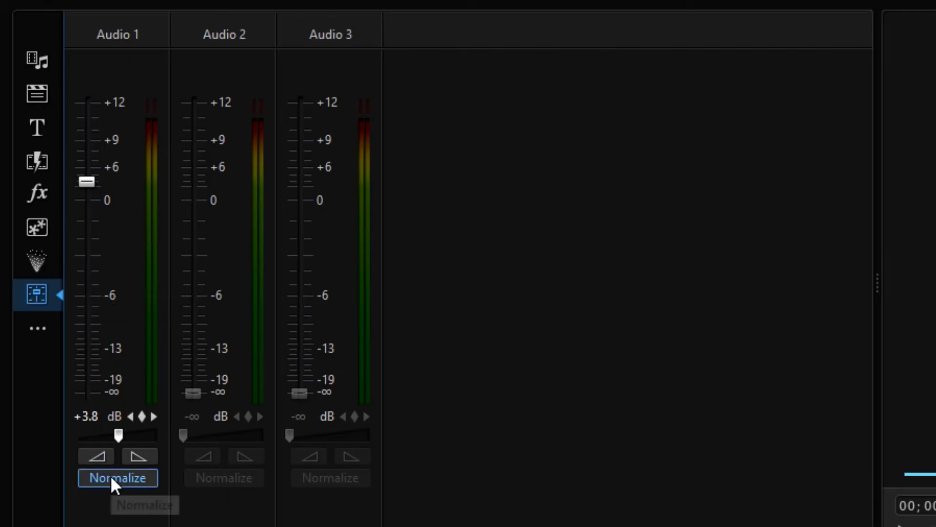
left_click(117, 477)
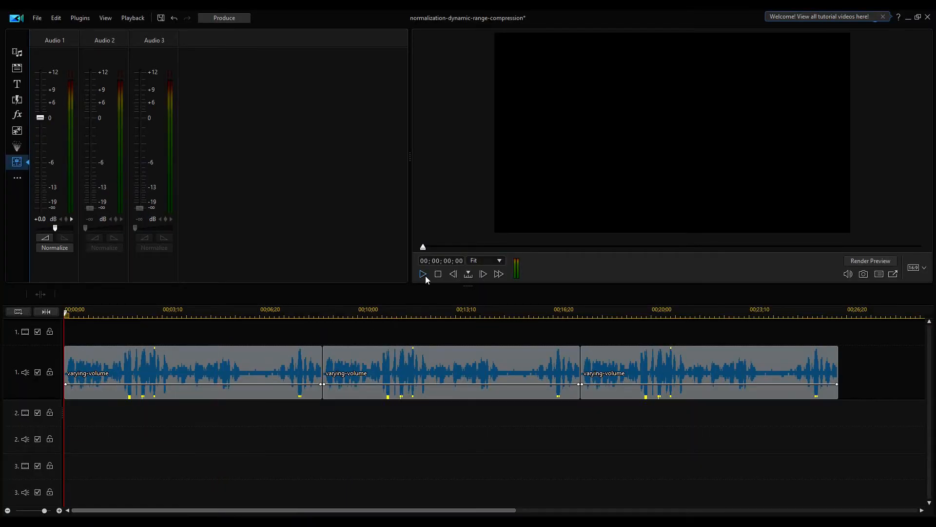
left_click(423, 273)
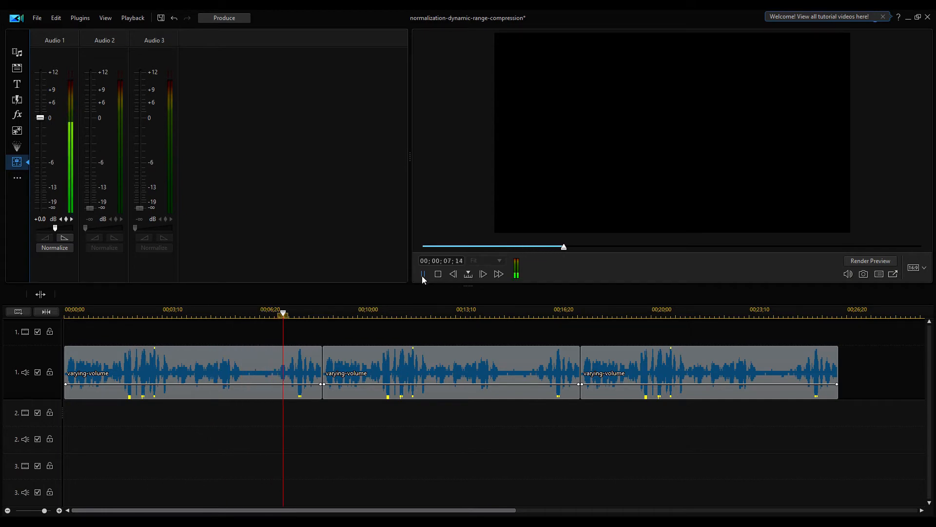
Step: Stop playback and bring up the Tools menu for the first varying-volume clip
left_click(192, 371)
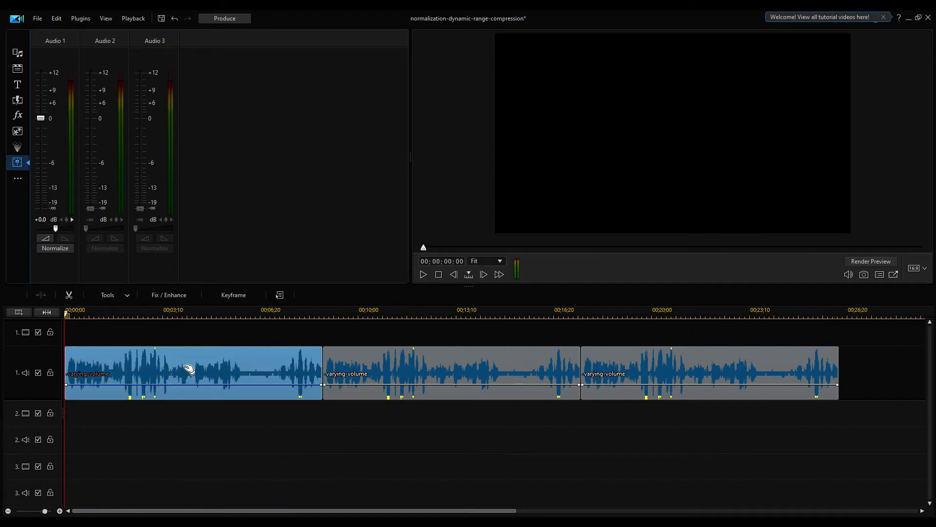
left_click(107, 295)
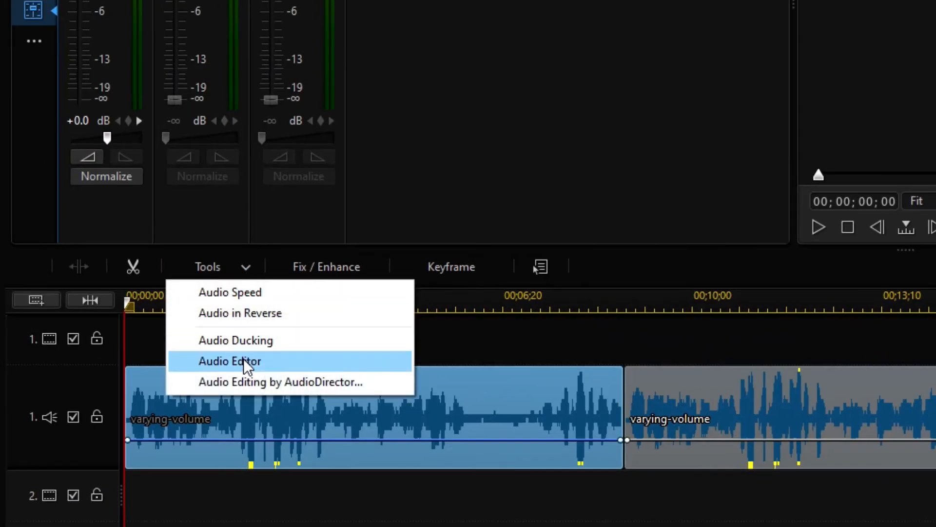
Step: Load the first clip in the Audio Editor and show the Dynamic Range Compression settings
left_click(231, 361)
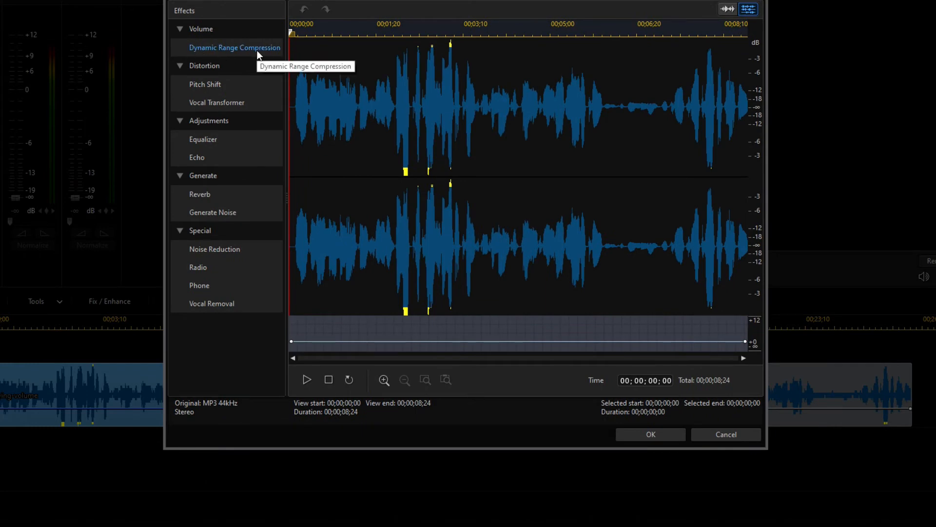
double_click(234, 47)
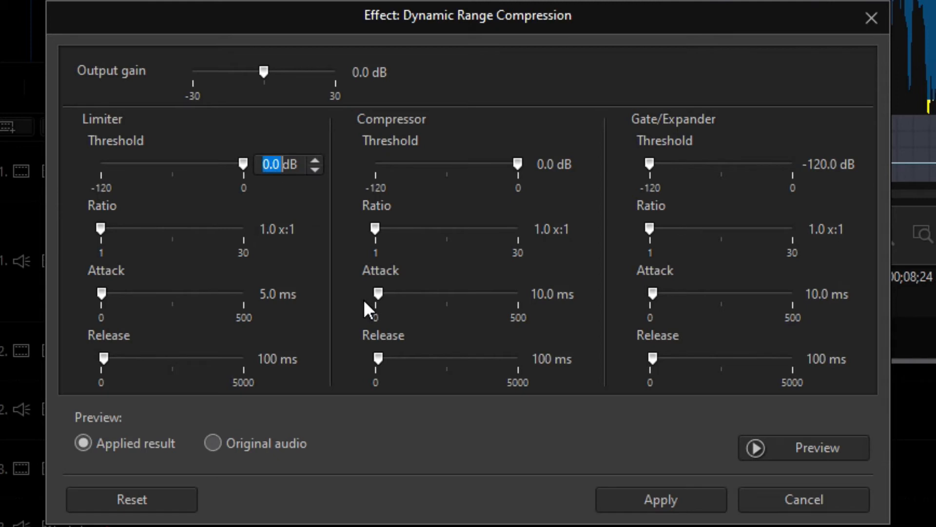
Step: Set the limiter threshold and raise its ratio to about 19.7:1
type("-20")
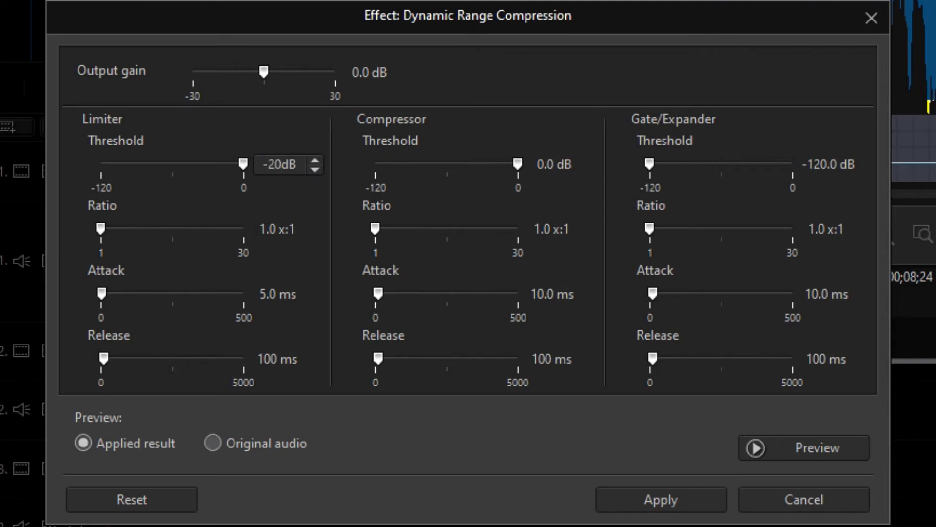
left_click(661, 499)
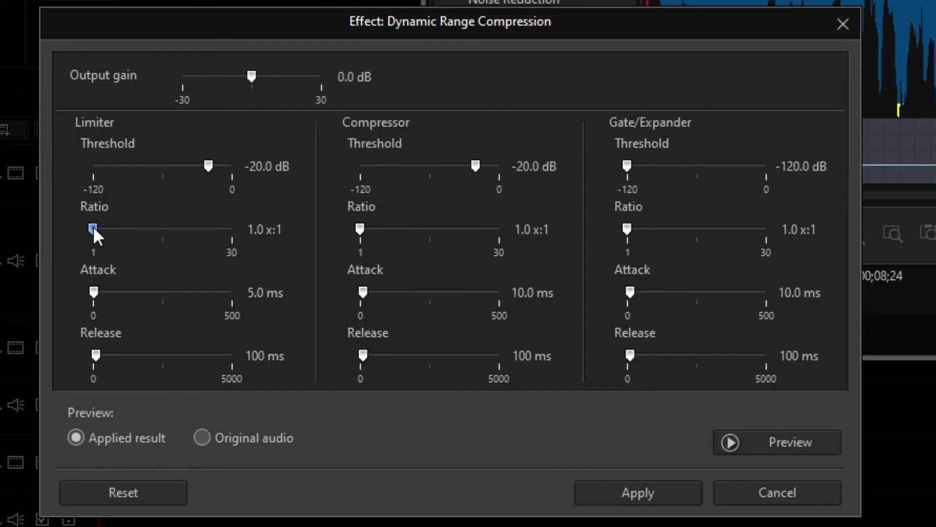
left_click_drag(92, 228, 138, 229)
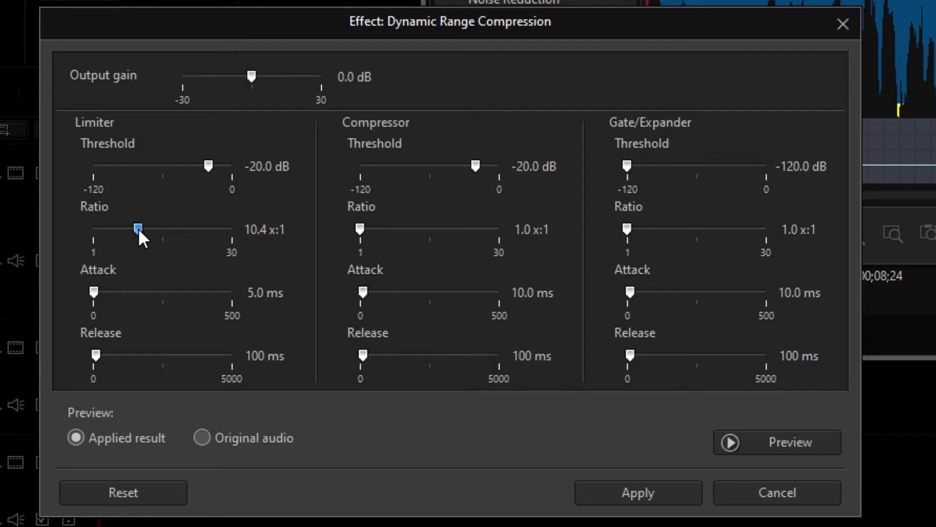
left_click_drag(137, 228, 146, 228)
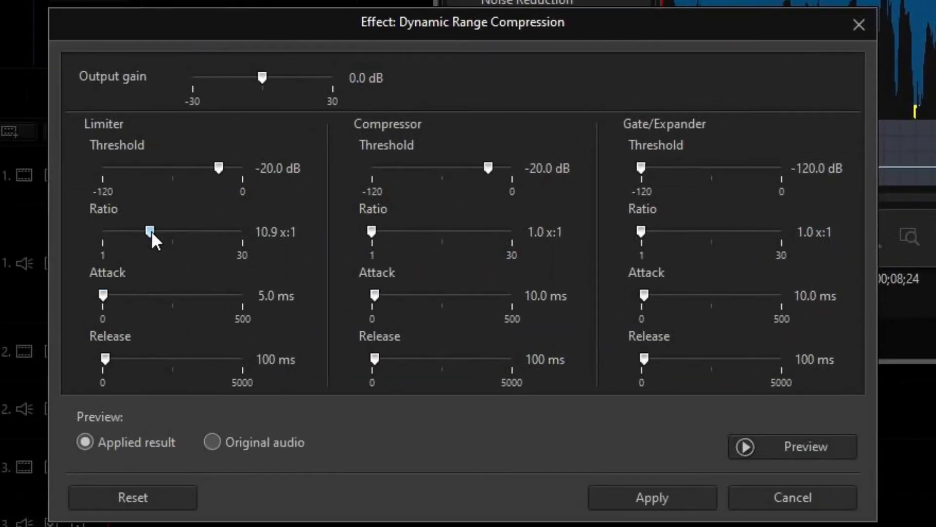
Step: Preview the compressed audio with the limiter settings
left_click(793, 446)
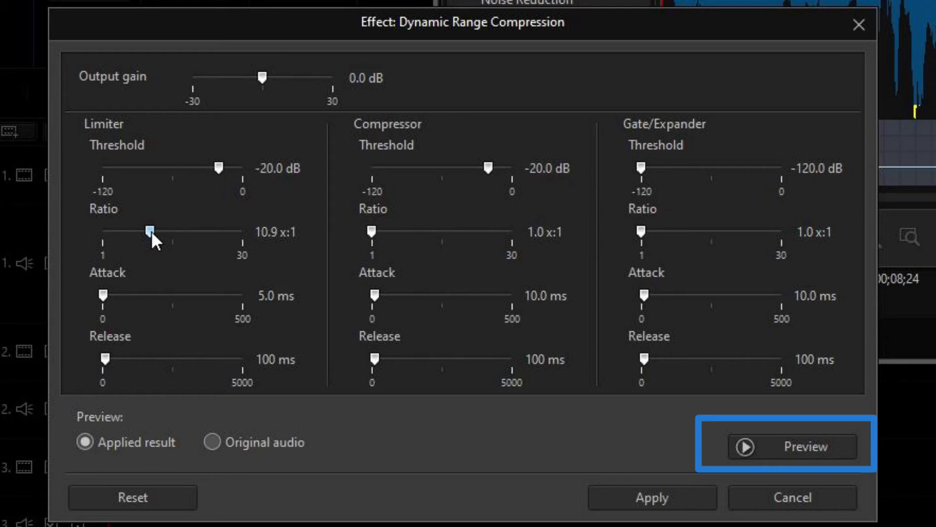
left_click(787, 446)
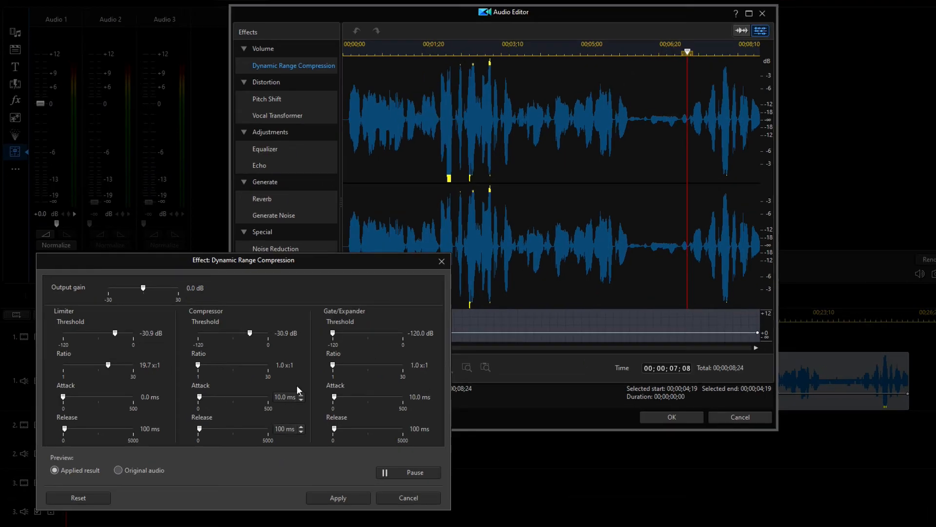
Step: Boost the output gain to about 10 dB and apply the compression to the clip
left_click_drag(142, 289, 152, 289)
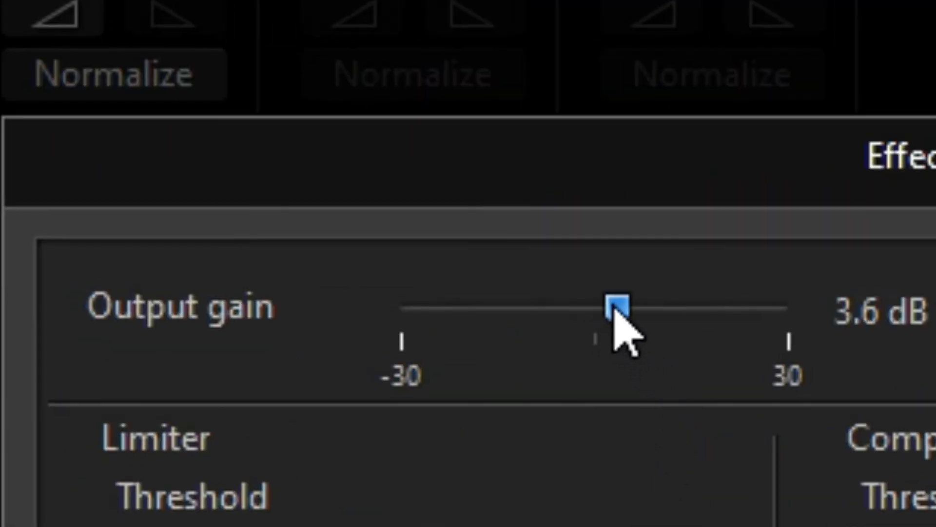
left_click_drag(616, 307, 654, 307)
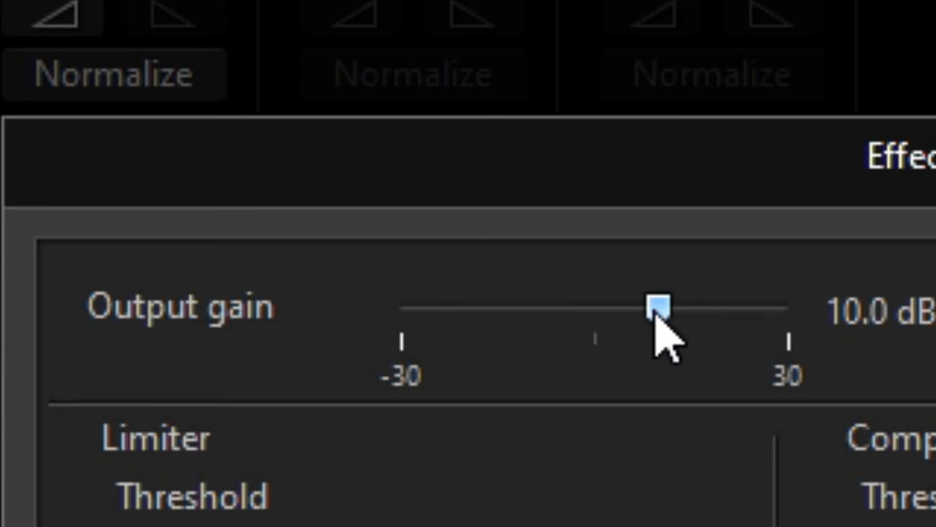
left_click_drag(656, 307, 677, 313)
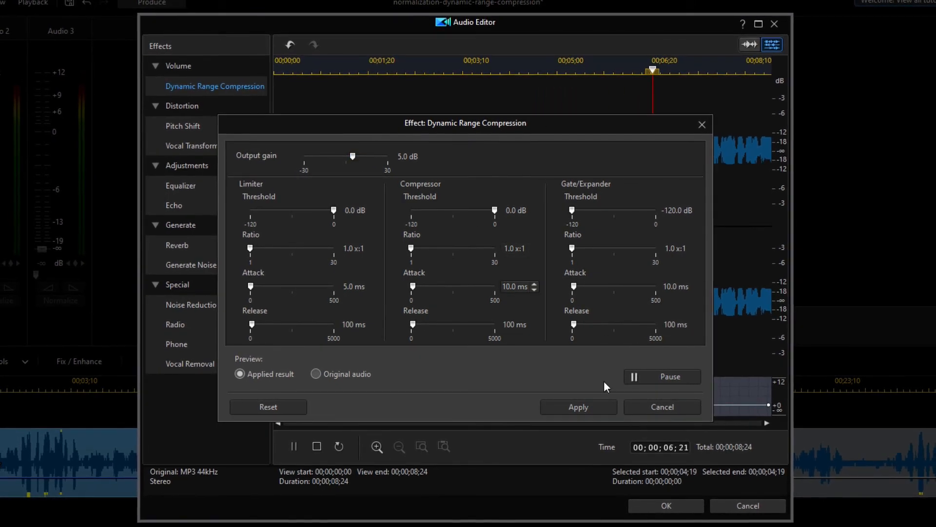
left_click(577, 407)
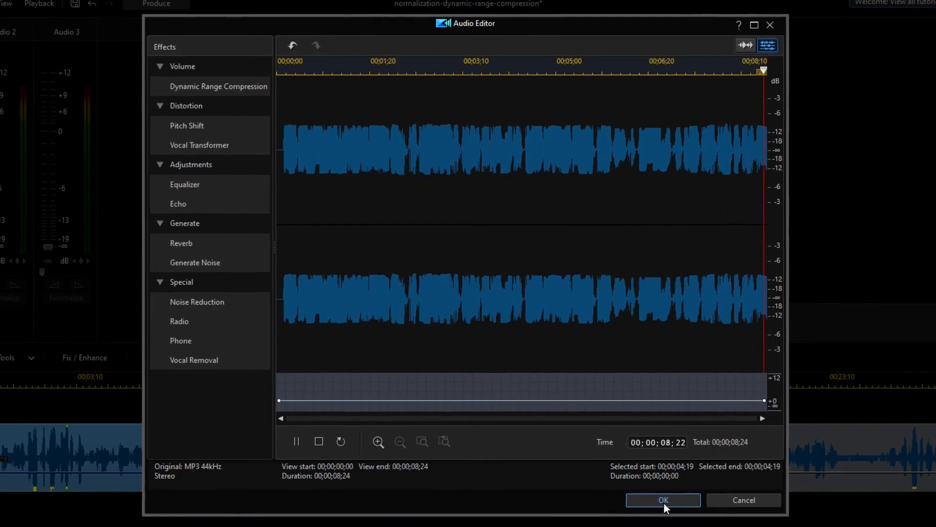
Step: Confirm the Audio Editor changes and play the timeline with the evened-out clip
left_click(662, 499)
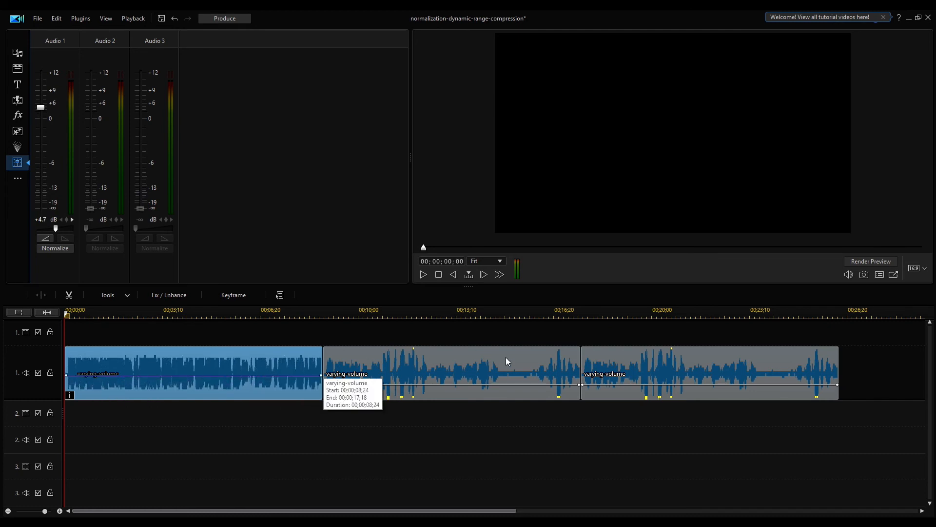
left_click(422, 274)
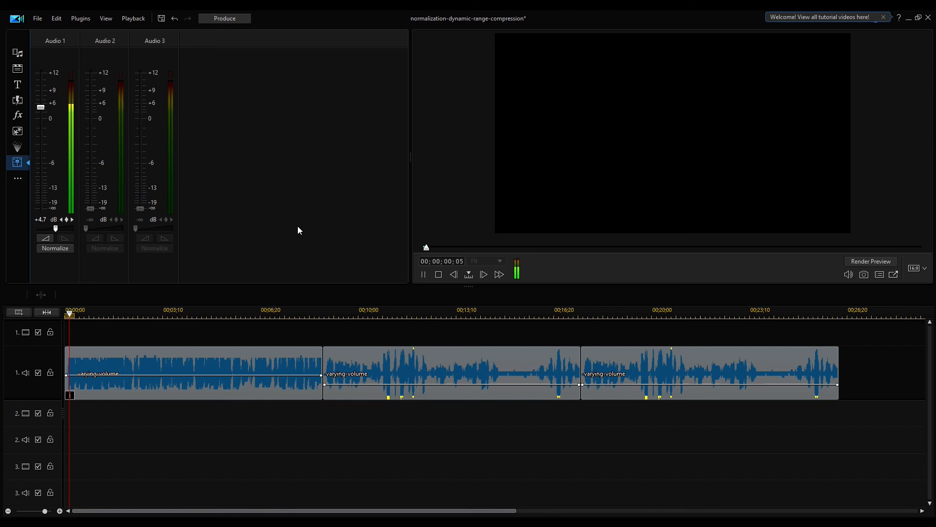